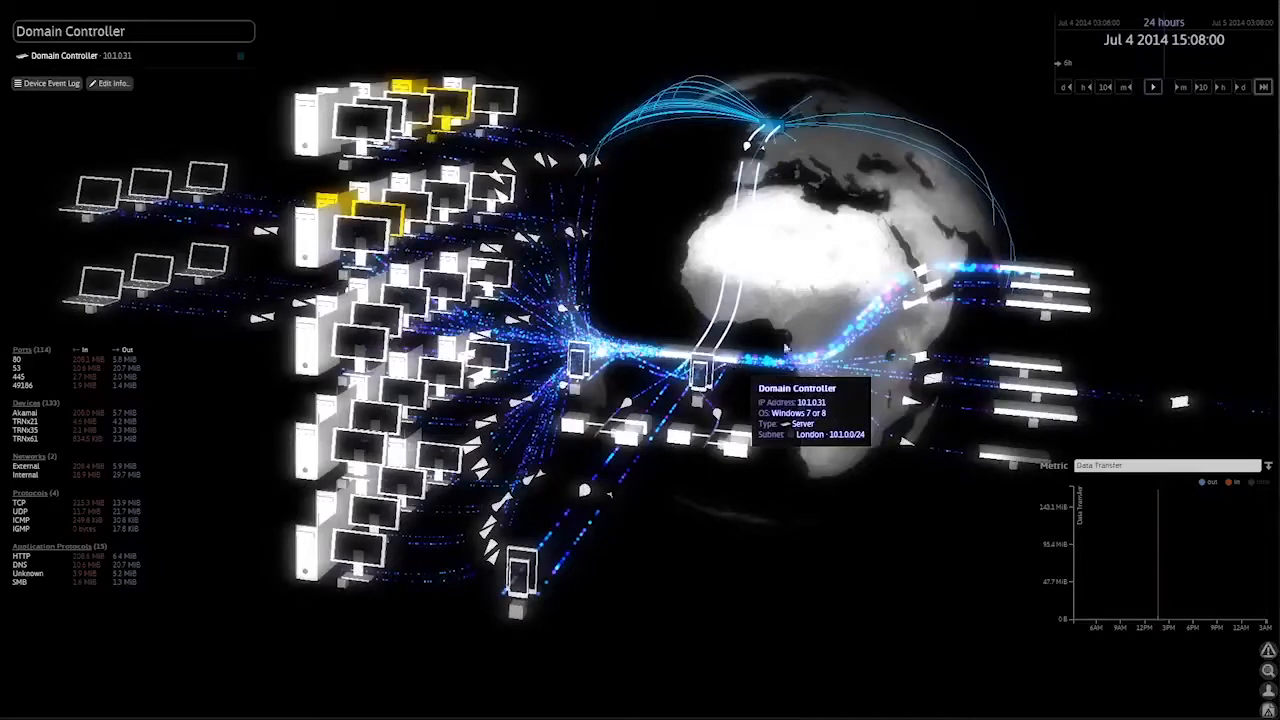
mouse_move(1024, 270)
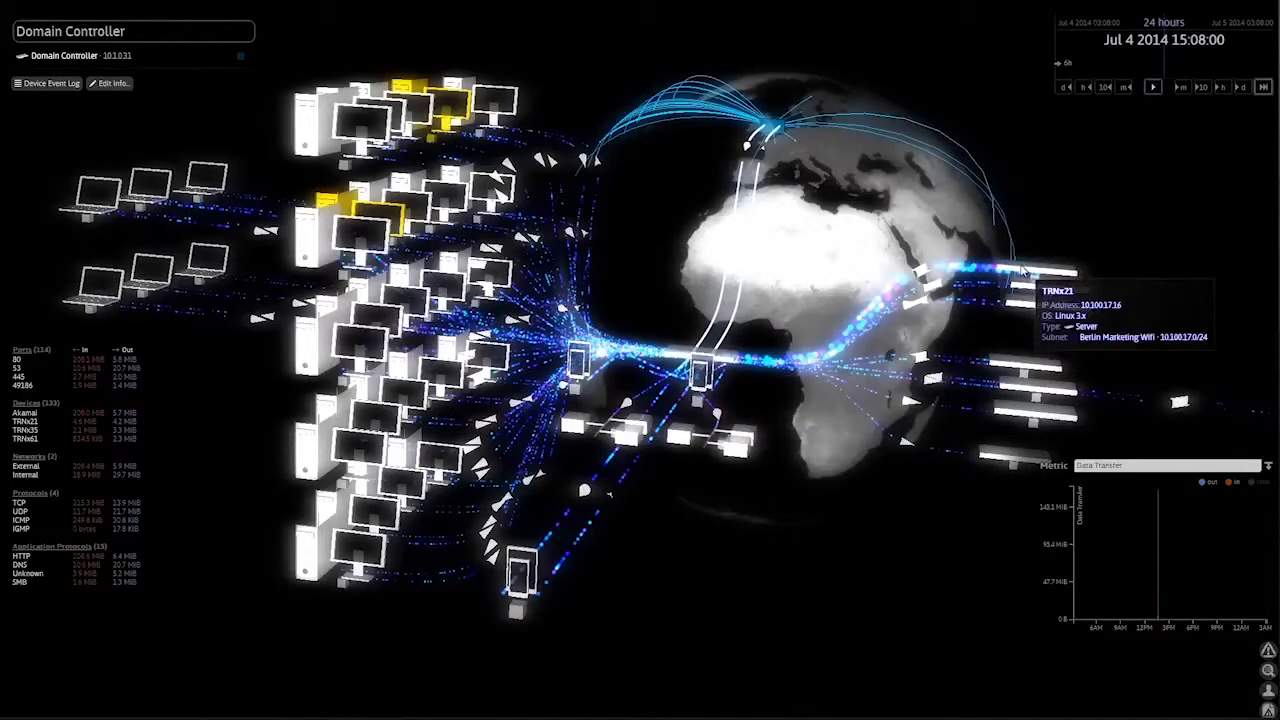
mouse_move(1096, 226)
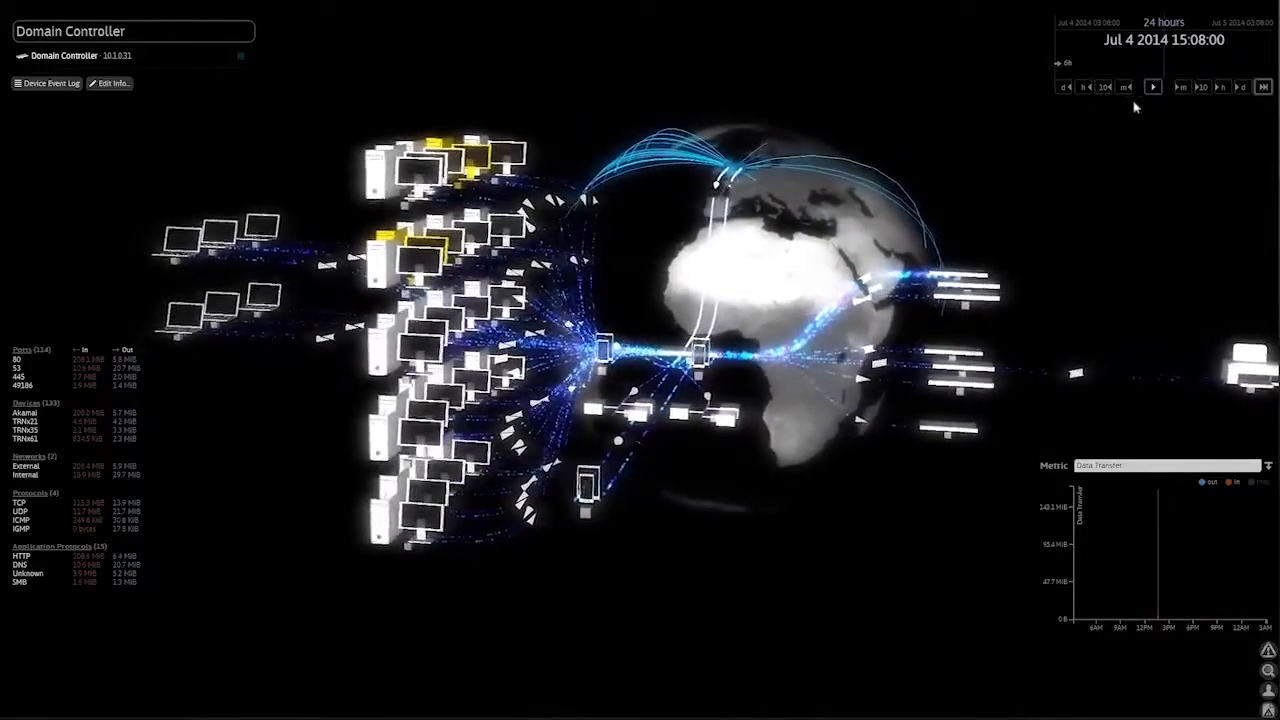
- Load the Domain Controller's connections at Jul 4 2014 15:08:01 and start playback from there
left_click(1152, 88)
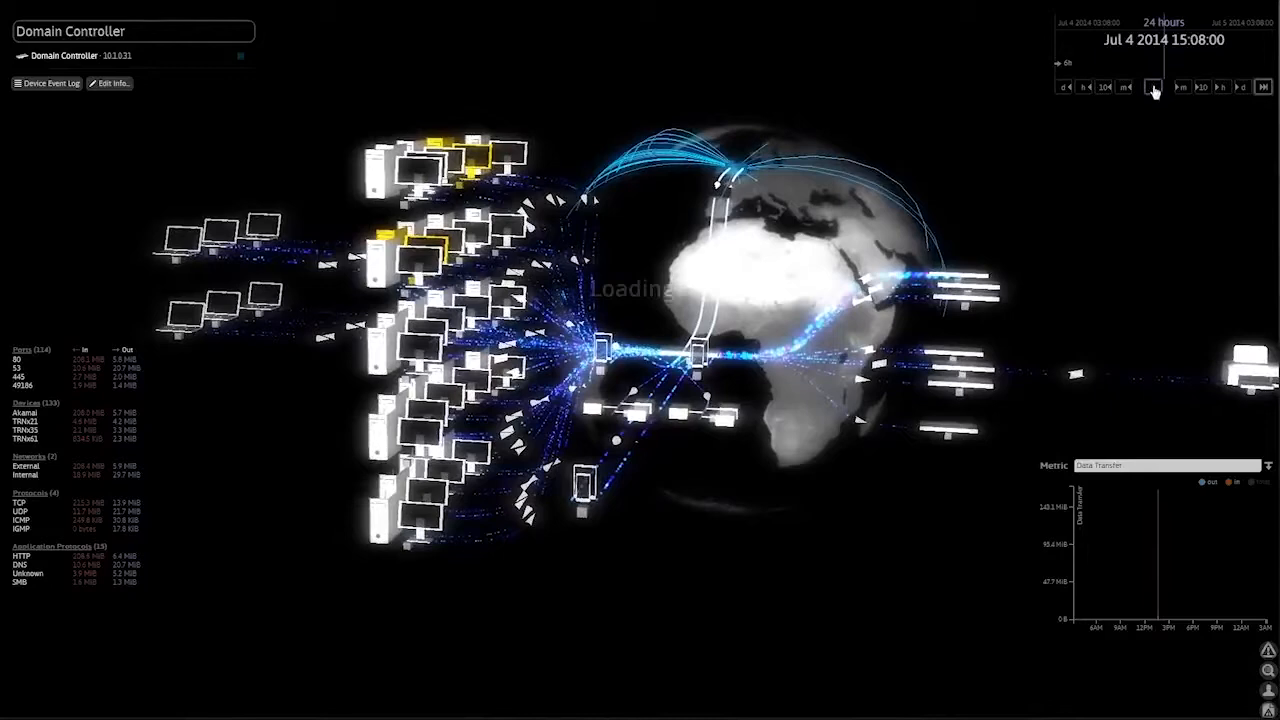
left_click(1152, 88)
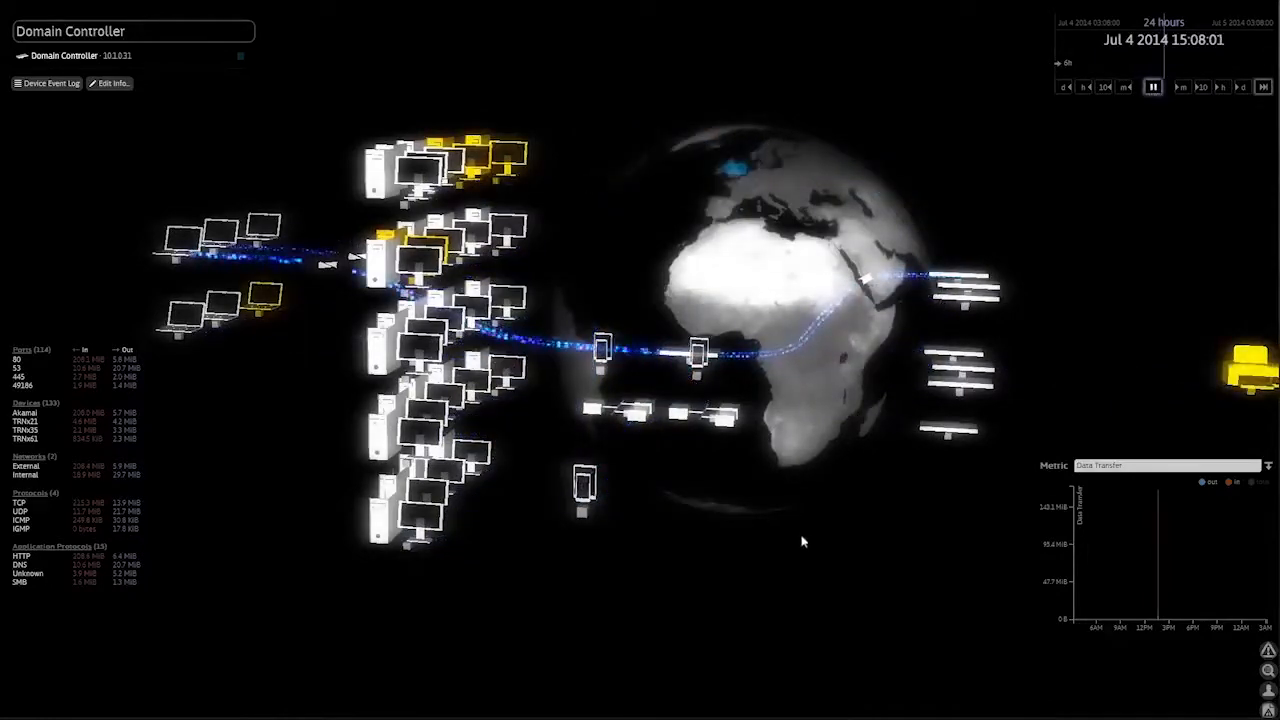